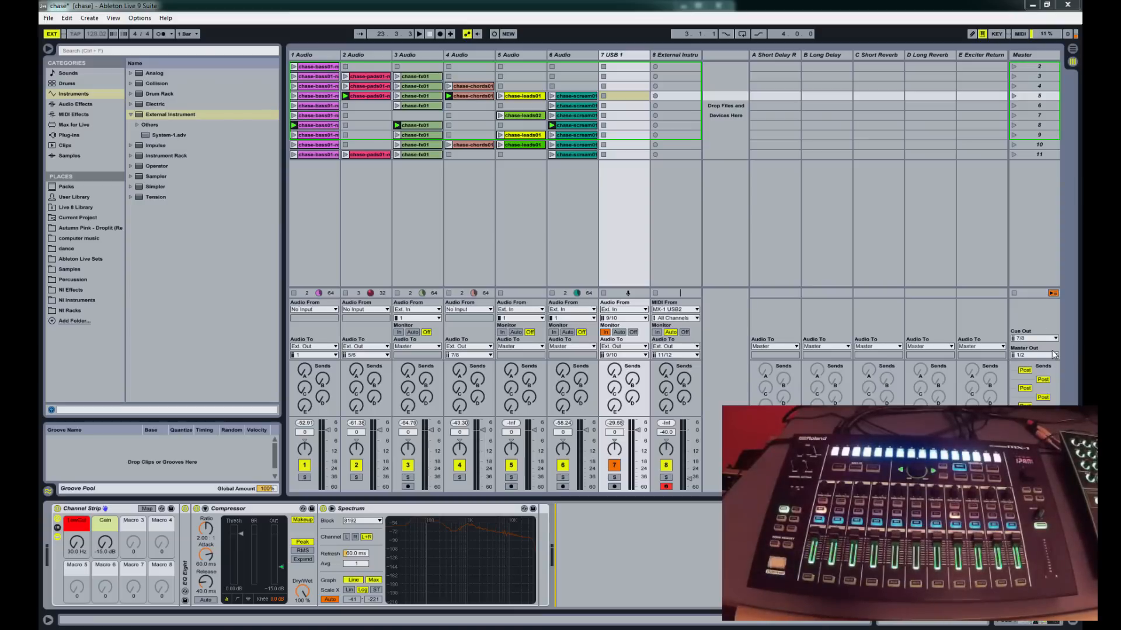
Step: Insert a new audio track 9 from the Session mixer context menu
{"action": "right_click", "coordinate": [674, 55]}
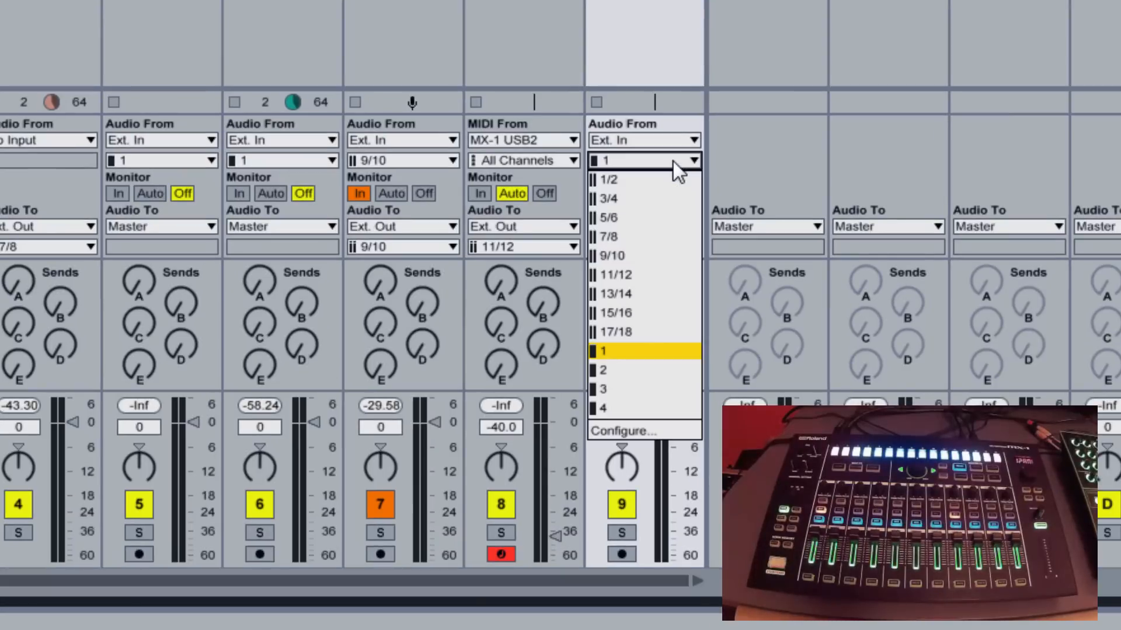
{"action": "mouse_move", "coordinate": [639, 333]}
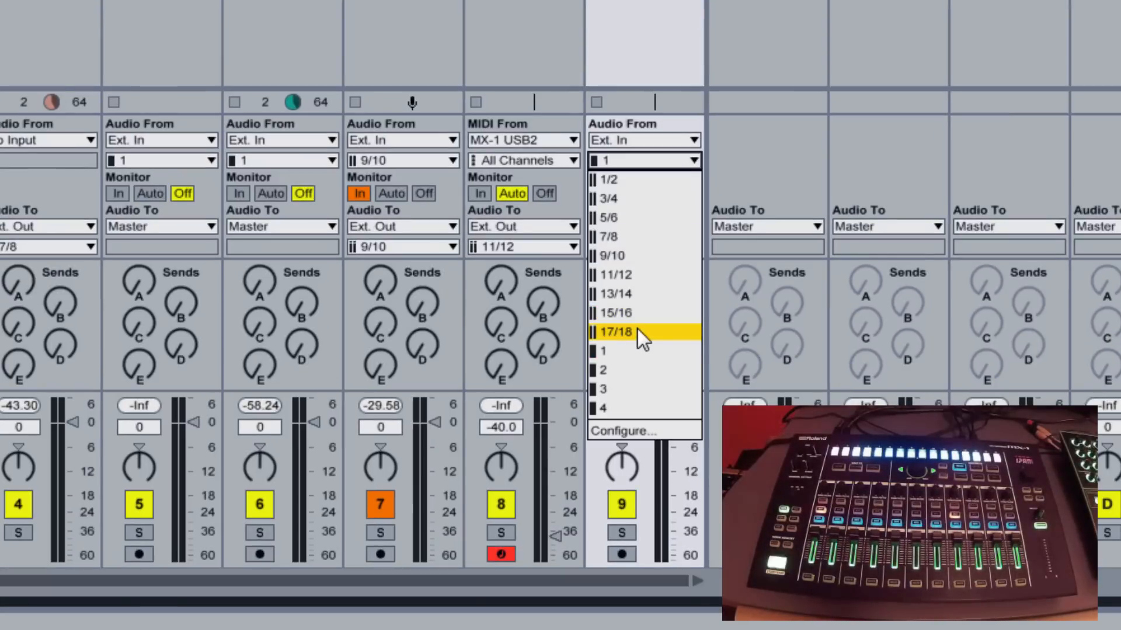
Step: Set track 9's Audio From to channels 17/18 and its Audio To to Sends Only
{"action": "left_click", "coordinate": [616, 331]}
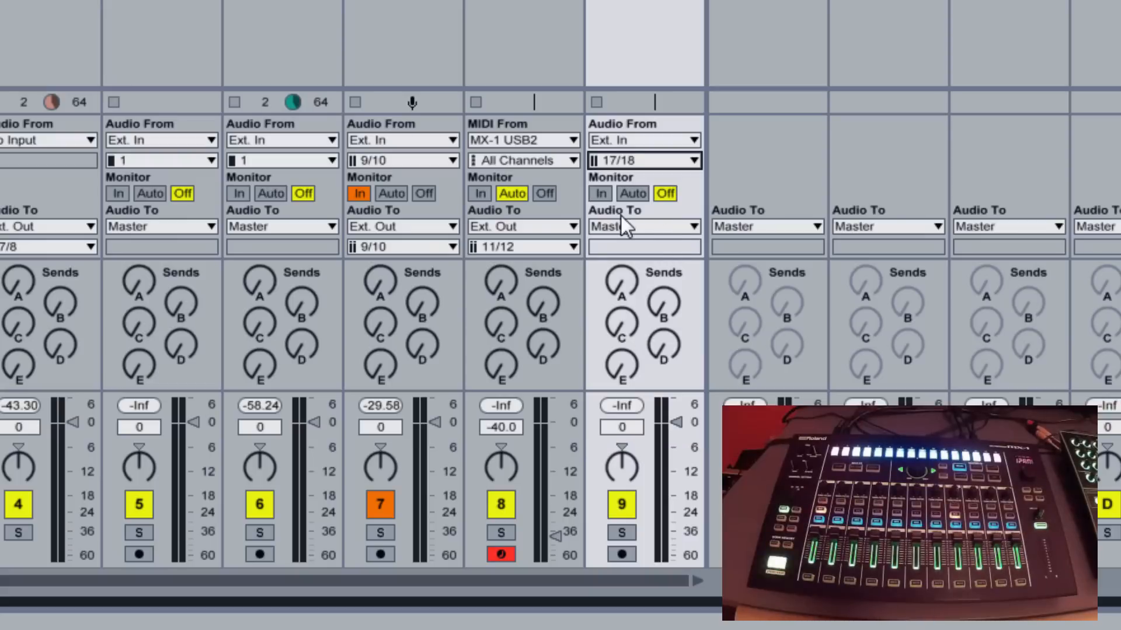
{"action": "left_click", "coordinate": [643, 227]}
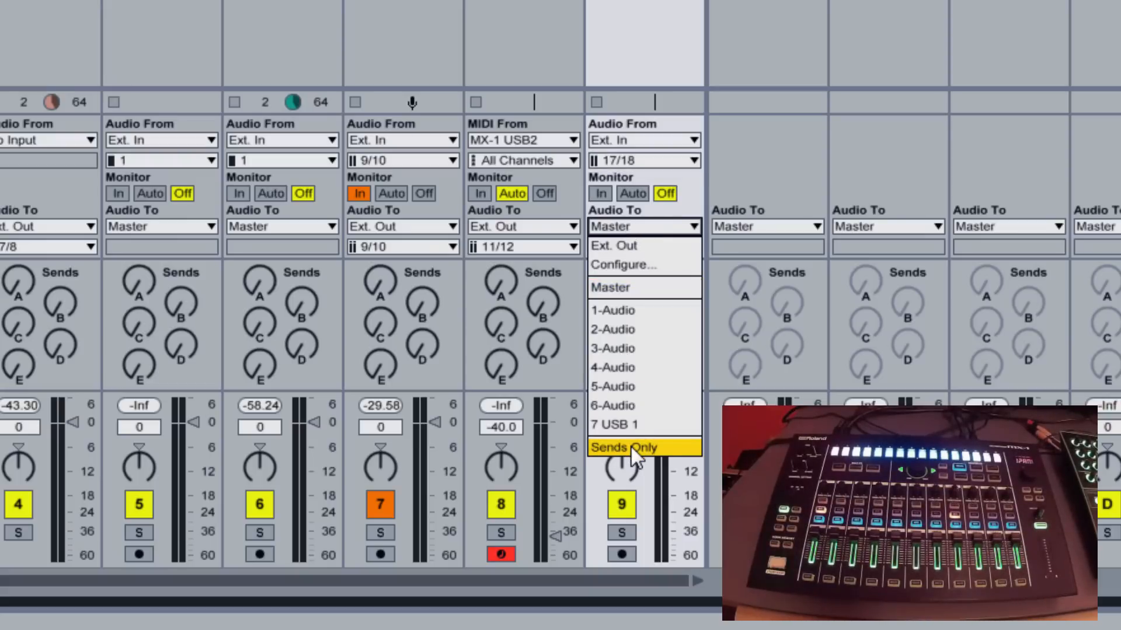
{"action": "left_click", "coordinate": [624, 447]}
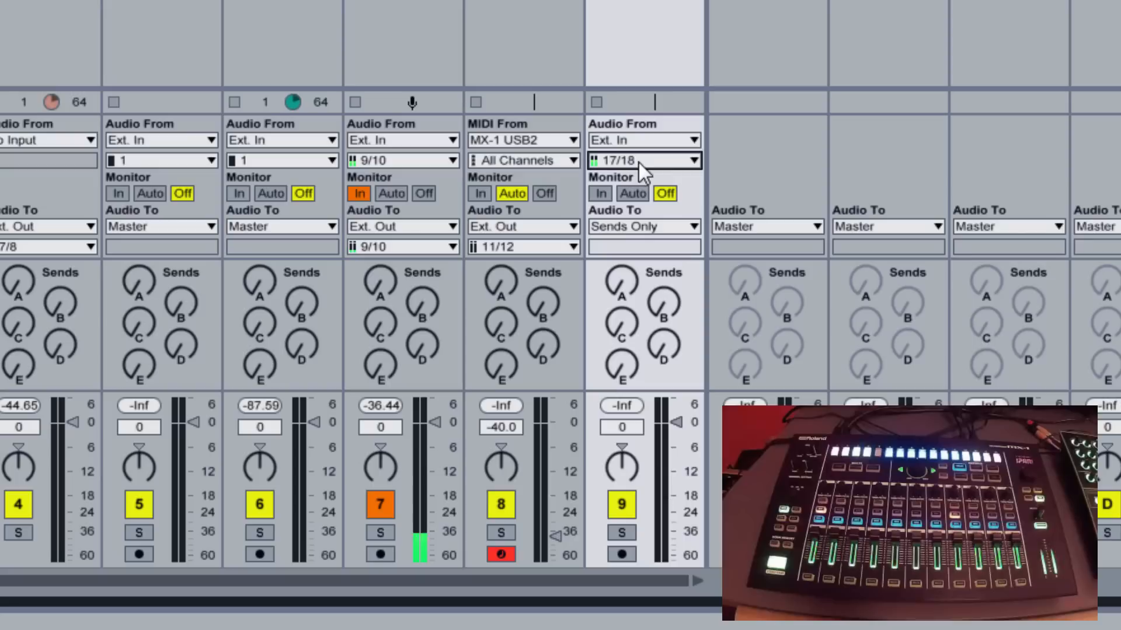
Step: Set track 9's Monitor to In so its incoming audio is always heard
{"action": "left_click", "coordinate": [600, 194]}
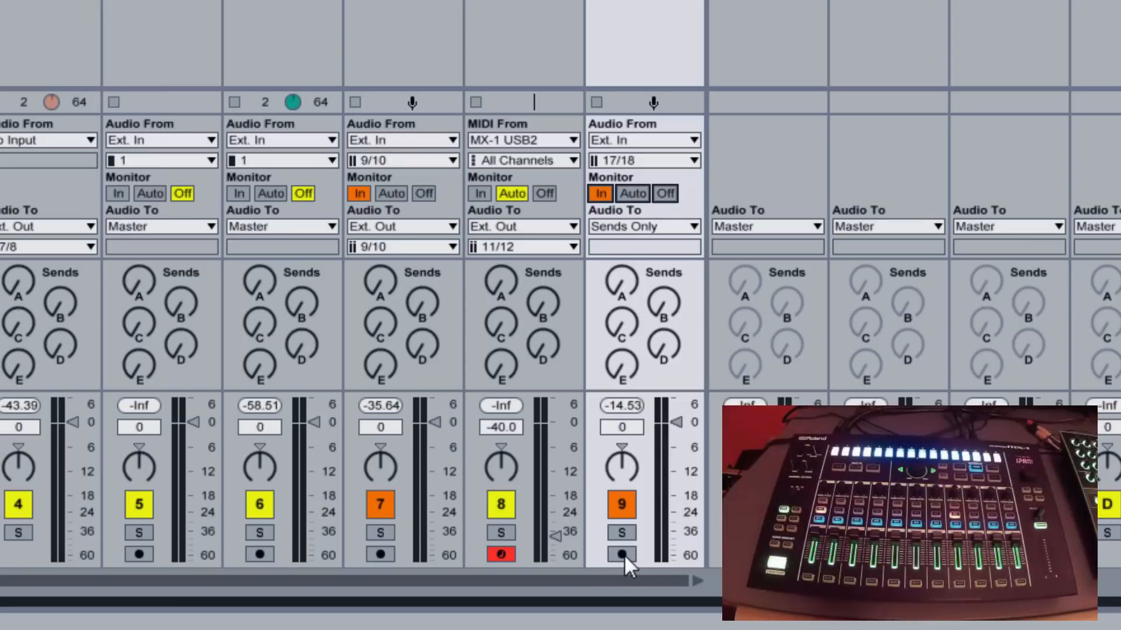
Step: Arm track 9 and start arrangement recording from the transport
{"action": "left_click", "coordinate": [621, 556]}
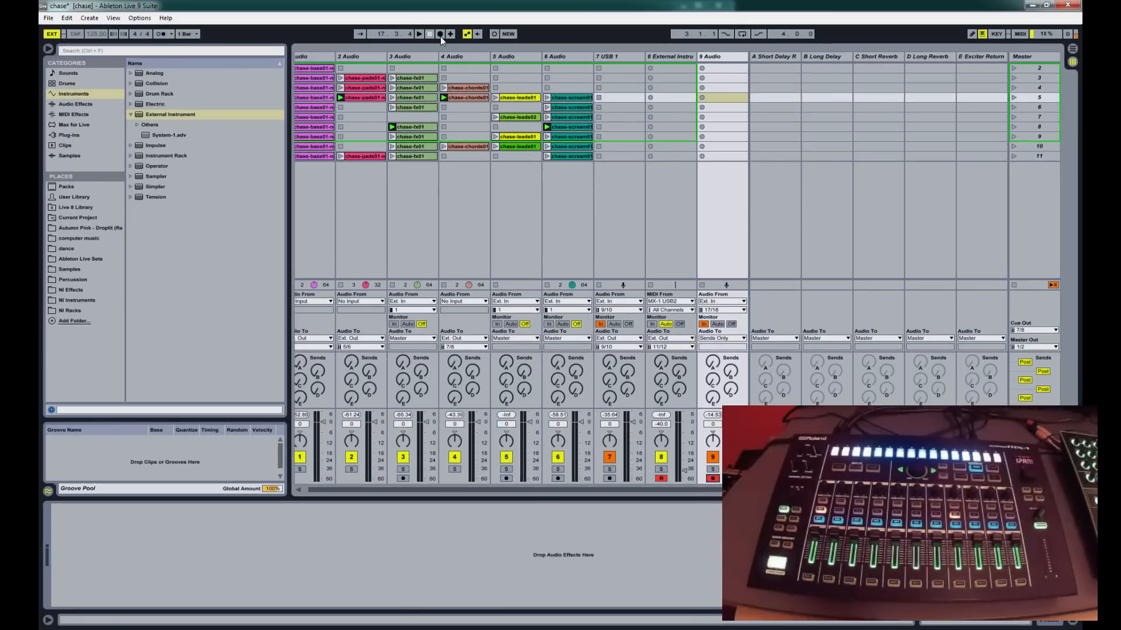
{"action": "left_click", "coordinate": [440, 34]}
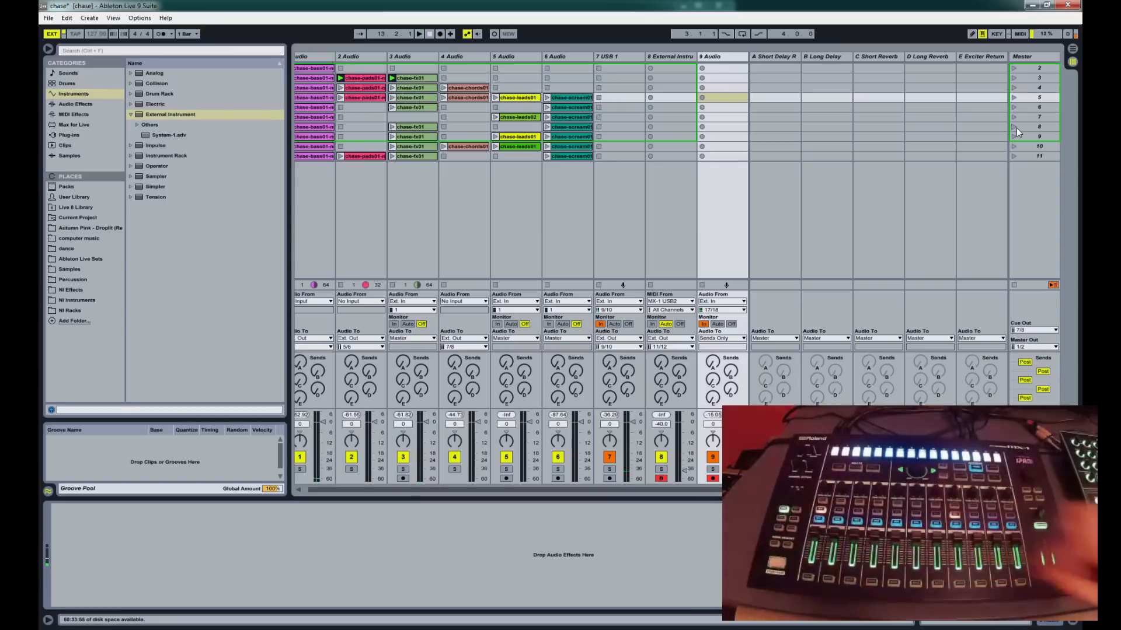
Step: Switch to Arrangement View and select the newly recorded 9-Audio clip on track 9
{"action": "key", "text": "Tab"}
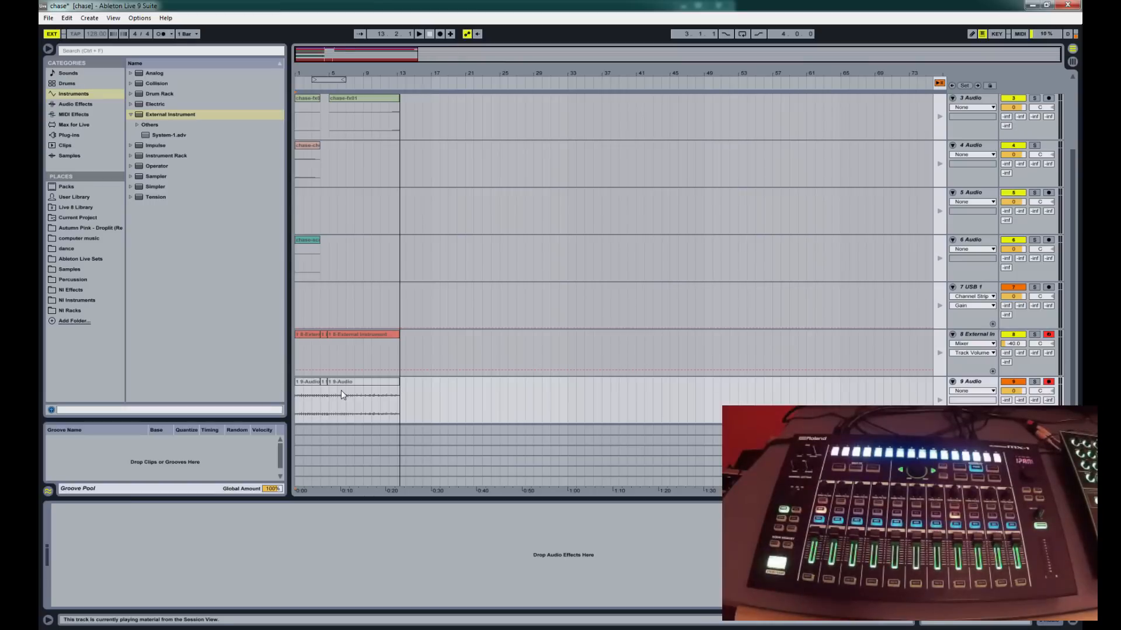
{"action": "left_click", "coordinate": [357, 397]}
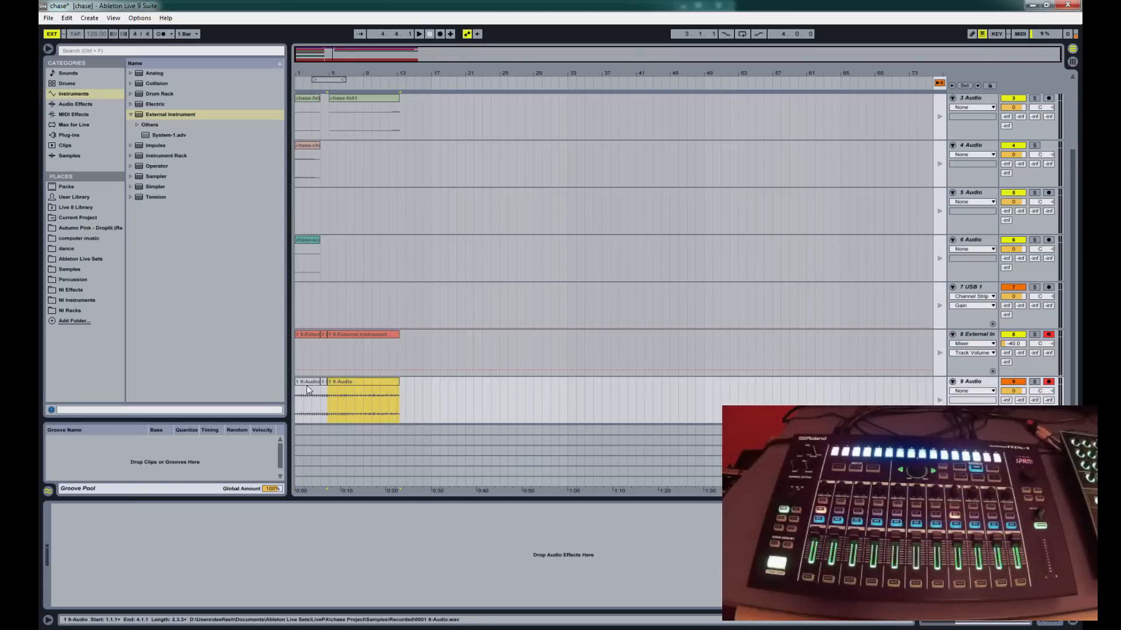